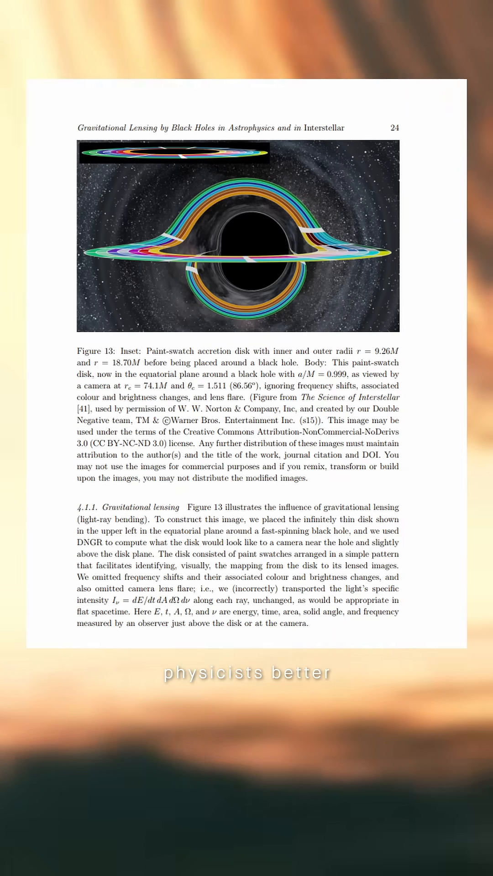
scroll("down", 3)
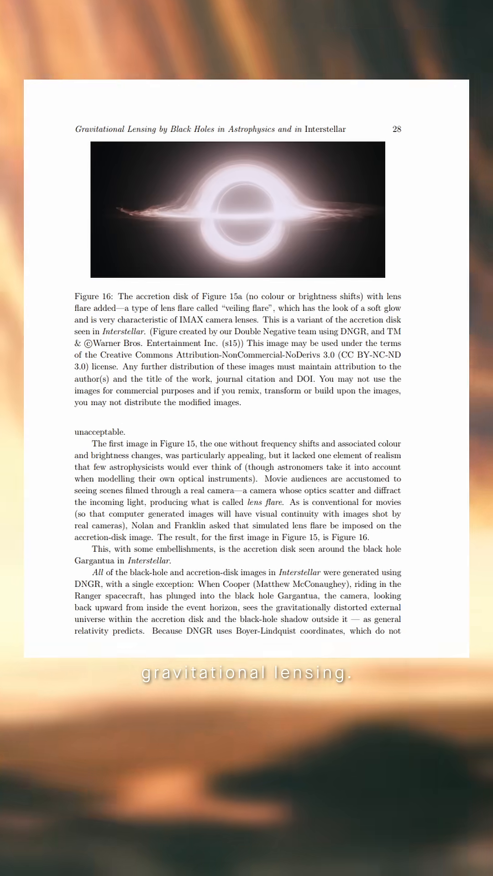